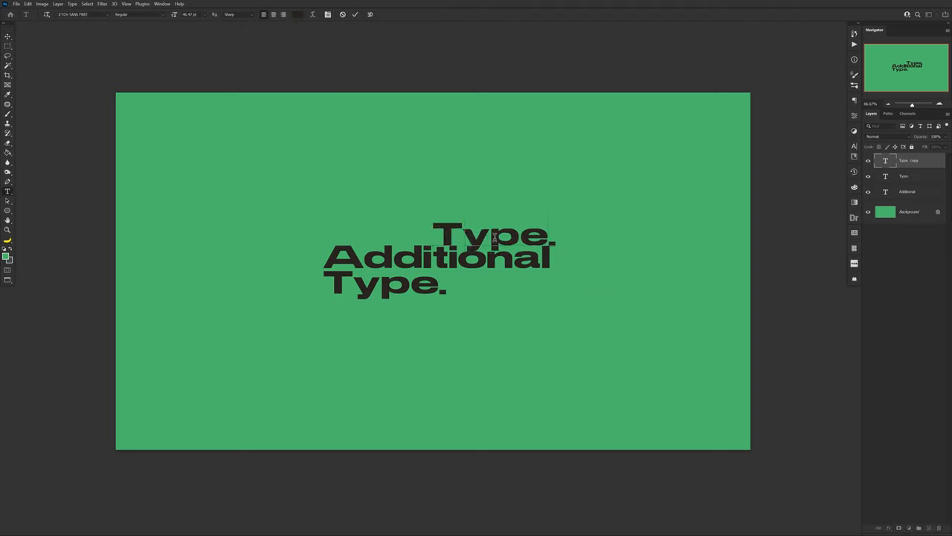
# Add white captions 'See, its not REALLY' and 'And it looks awesome.' and rasterize the type layer.
pyautogui.write('See, its not REALLY')
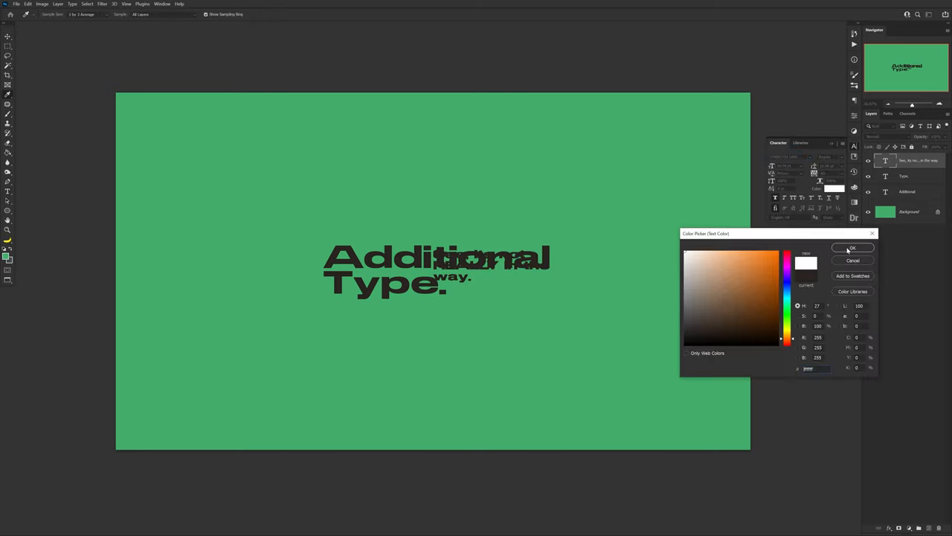
pyautogui.click(852, 247)
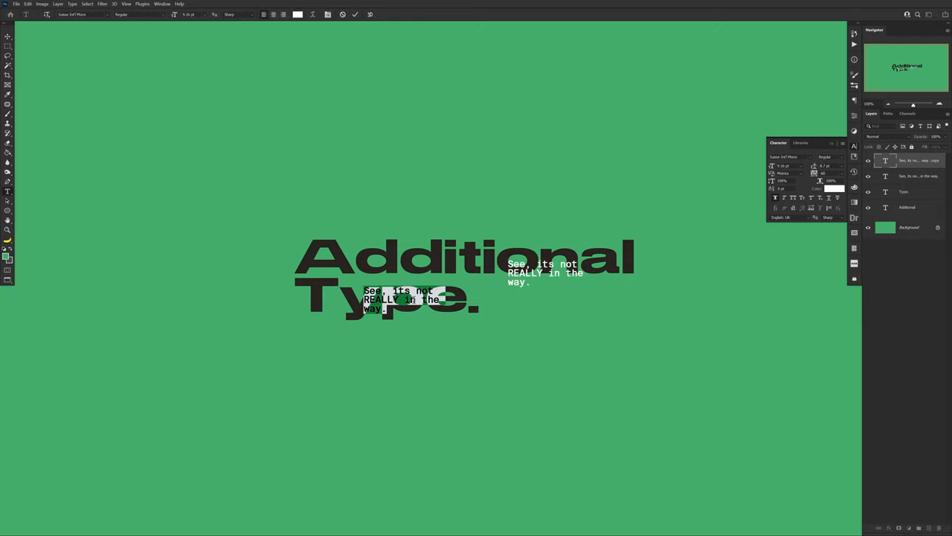
pyautogui.write('And it looks awesome.')
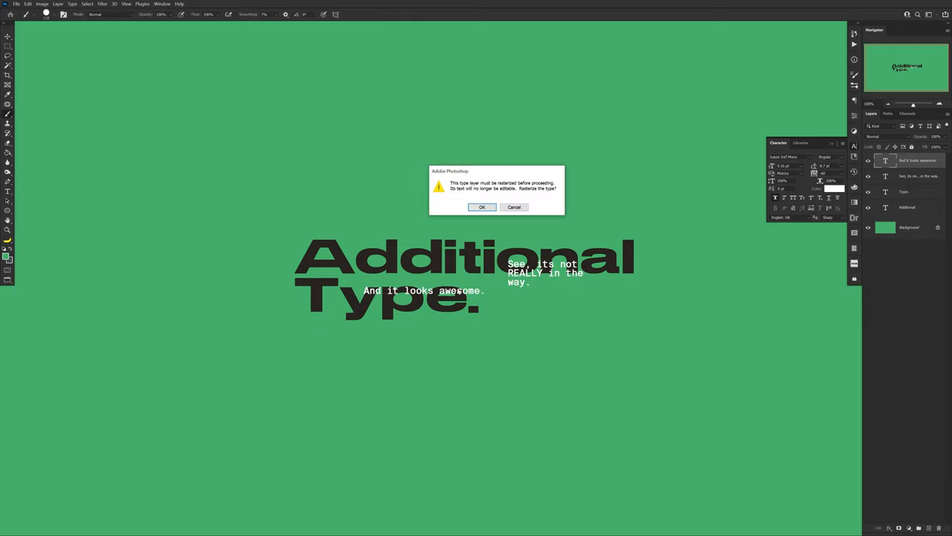
pyautogui.click(482, 207)
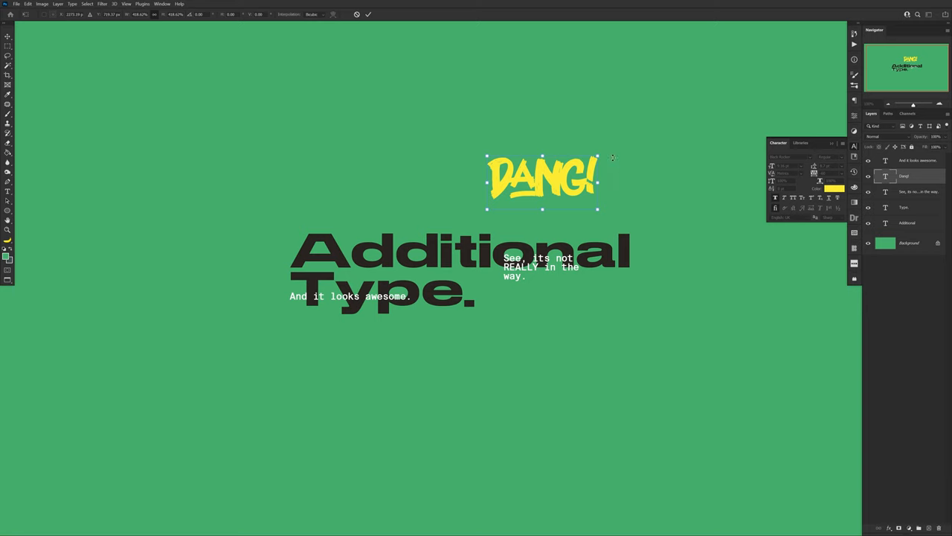
# Place the yellow DANG! graphic above the right end of the headline.
pyautogui.moveTo(542, 181); pyautogui.dragTo(357, 231)
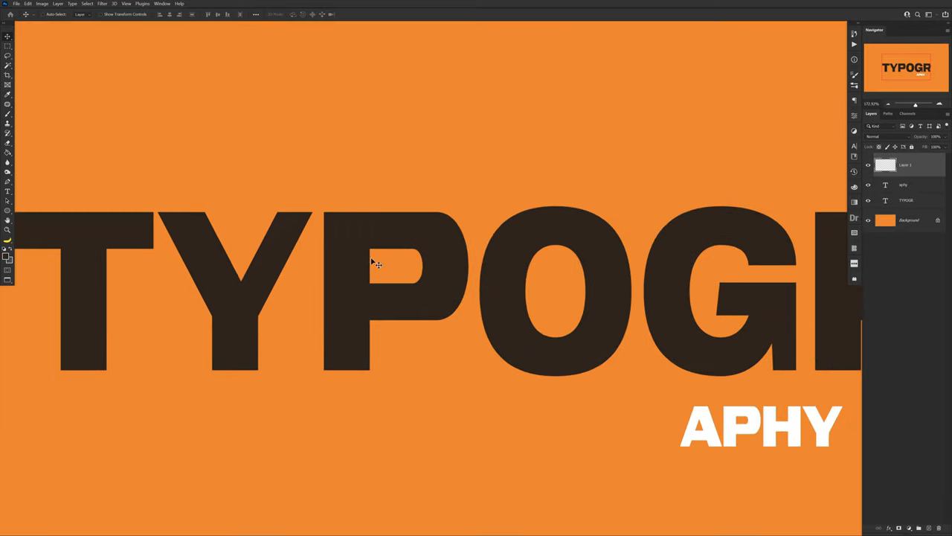
pyautogui.moveTo(581, 283)
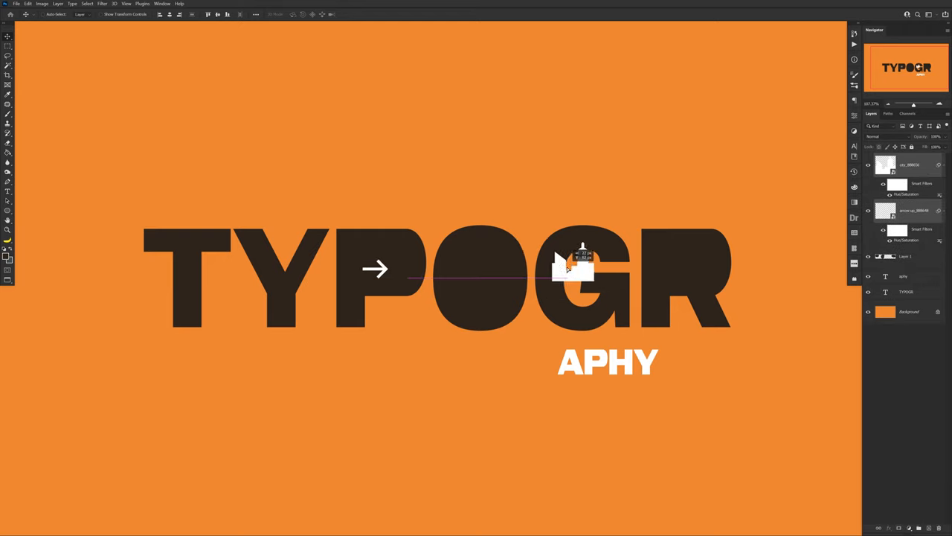
# Position the small icon shape onto the TYPOGR lettering alongside the arrow and blob fills.
pyautogui.moveTo(569, 269); pyautogui.dragTo(700, 238)
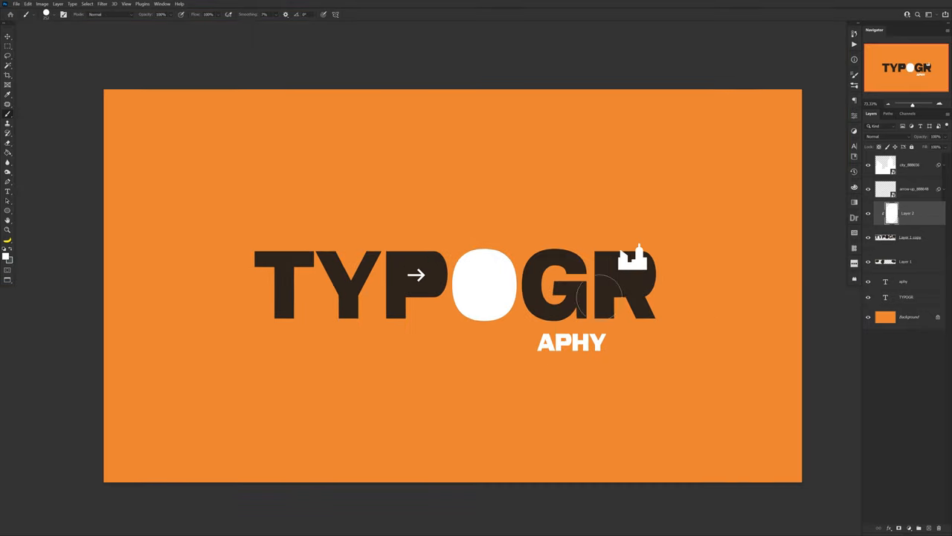
pyautogui.click(7, 35)
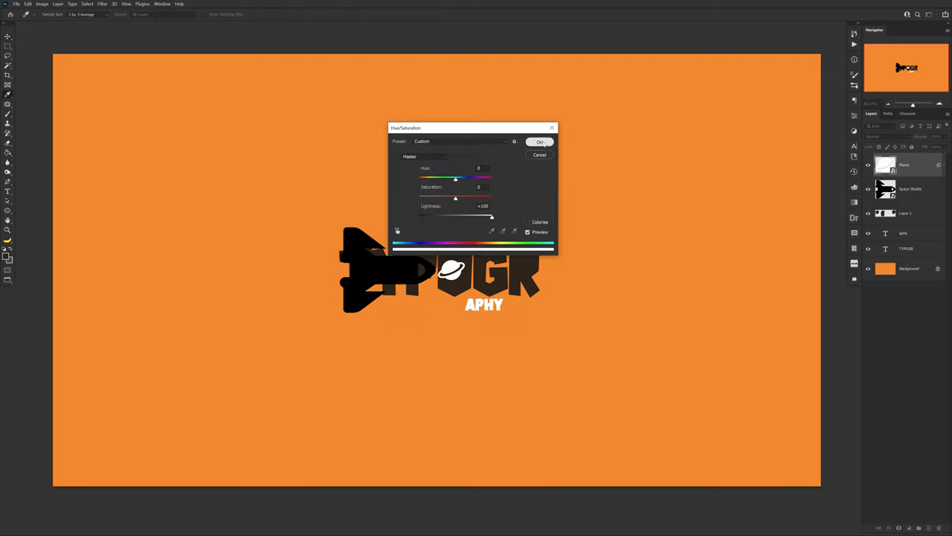
# Lower the Lightness in Hue/Saturation so the planet and rocket icons darken to match the letters.
pyautogui.click(541, 141)
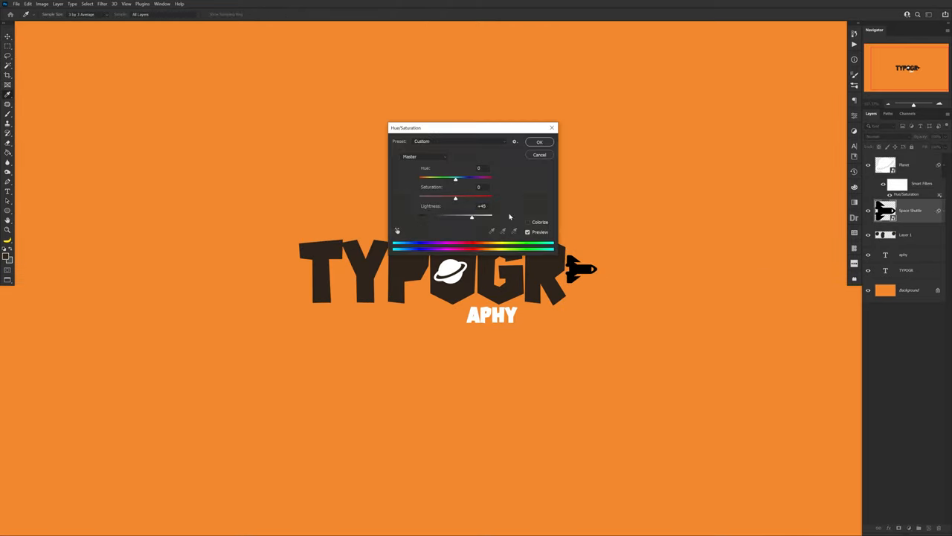
pyautogui.click(539, 142)
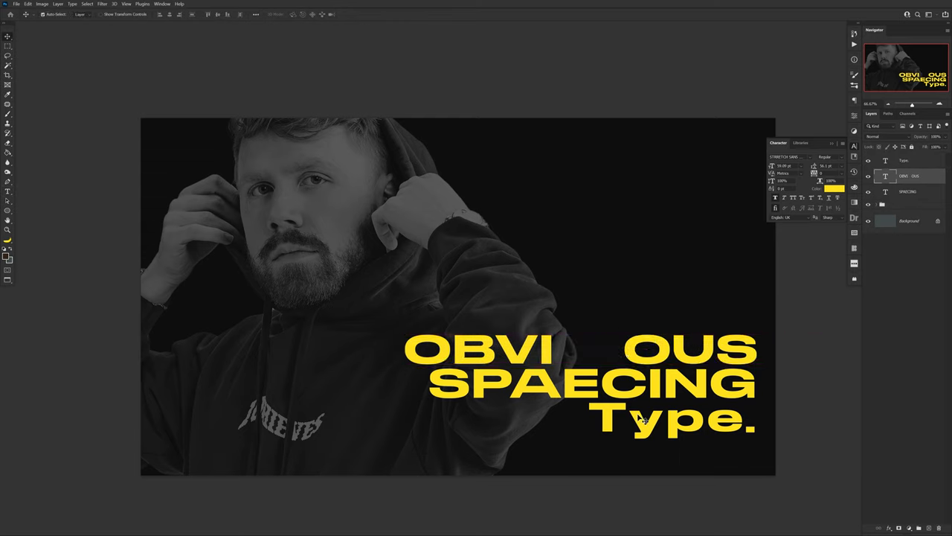
# Colour the wide-spaced OBVI OUS / SPAECING / Type. text yellow.
pyautogui.click(835, 187)
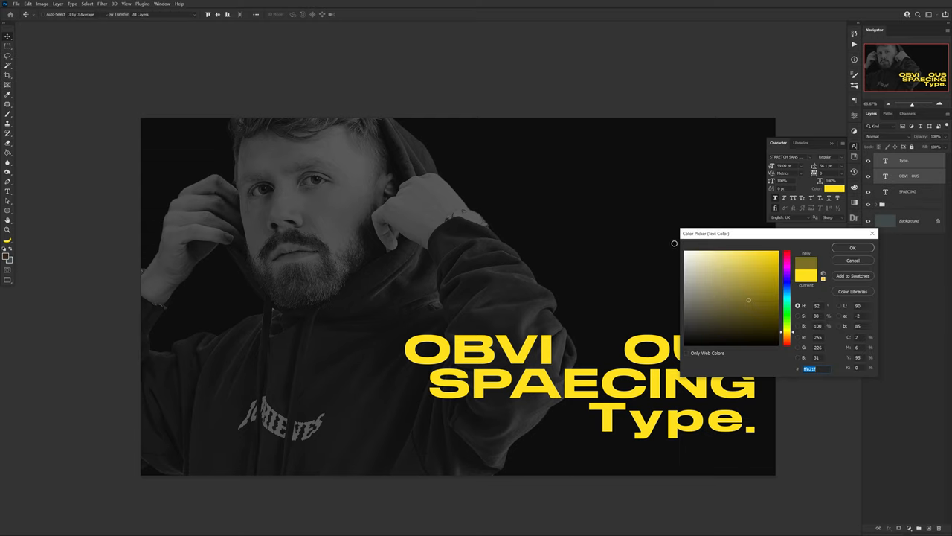
pyautogui.click(853, 247)
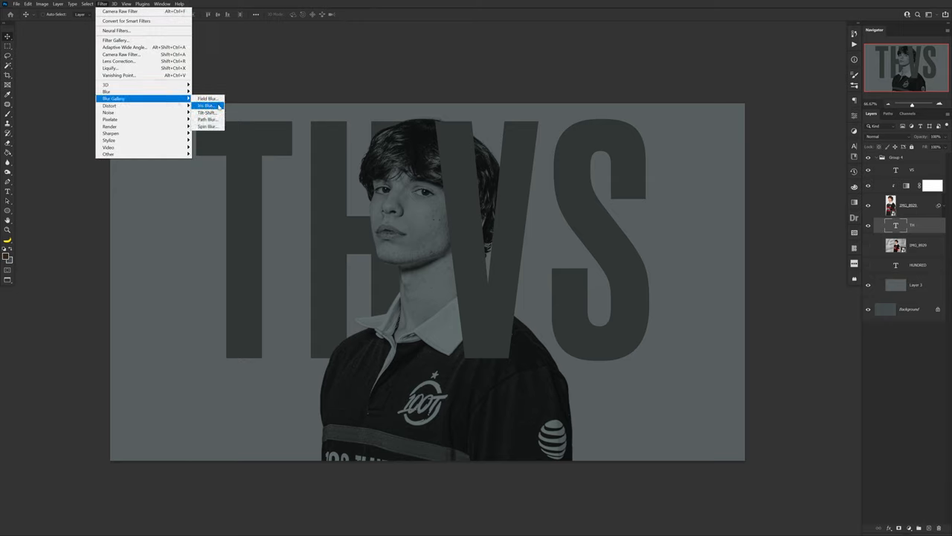
# Apply an Iris Blur to soften the large THVS lettering behind the boy.
pyautogui.click(207, 105)
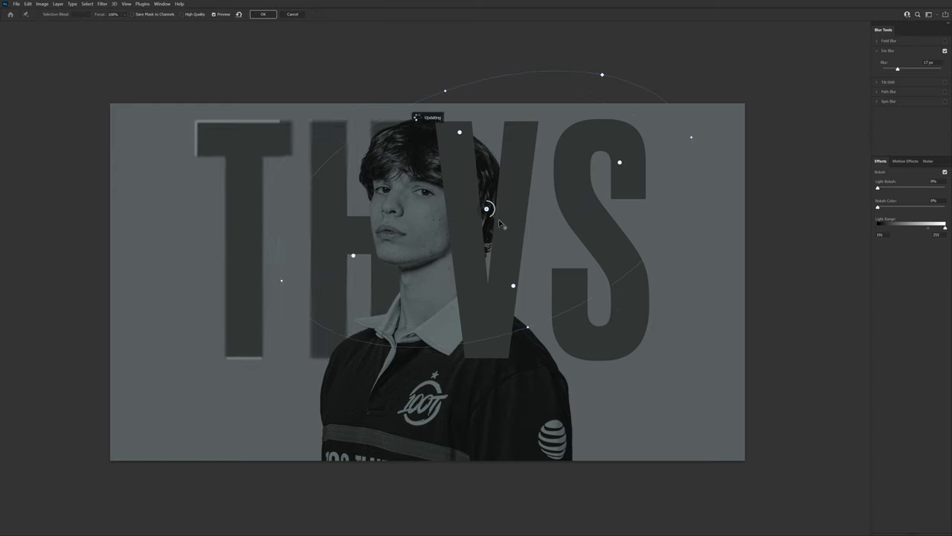
pyautogui.click(262, 15)
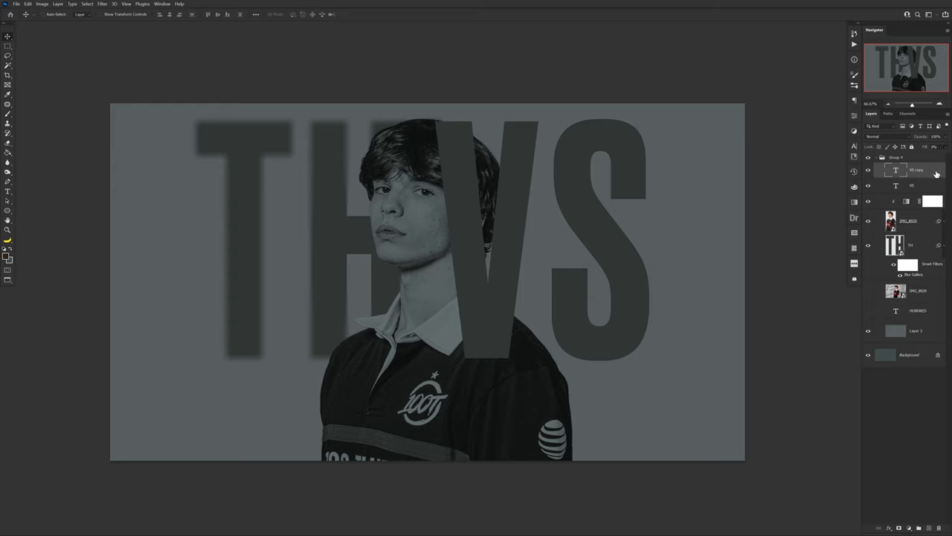
# Give the text copy layer a thin lime Stroke layer style over the boy.
pyautogui.doubleClick(915, 170)
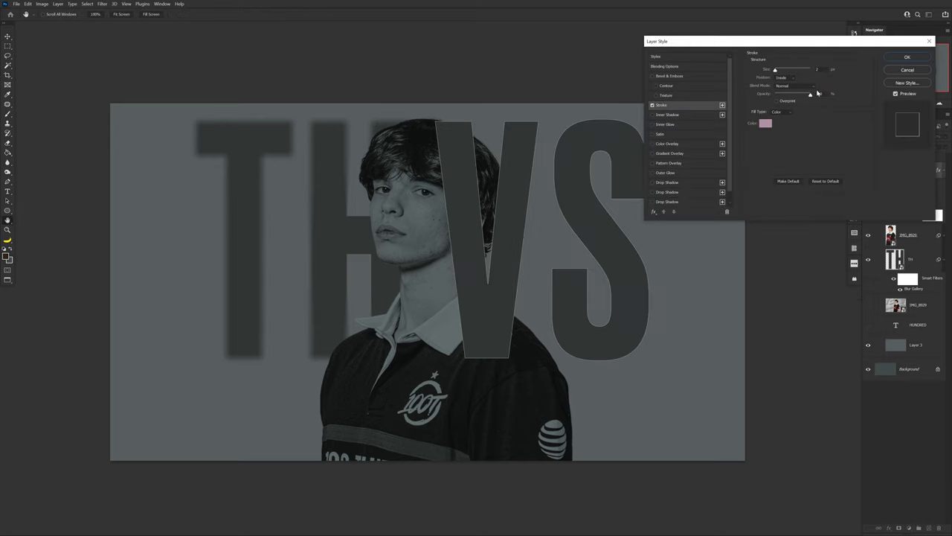
pyautogui.click(765, 122)
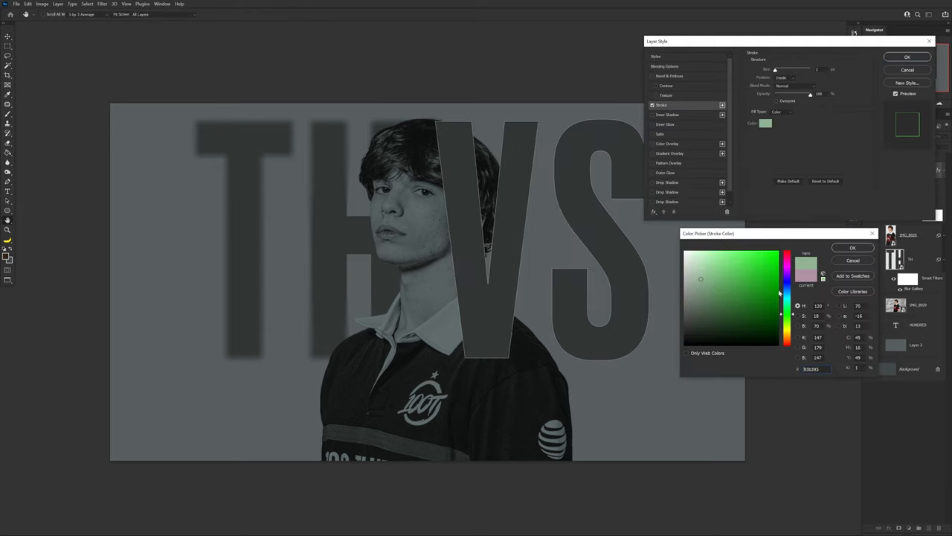
pyautogui.click(852, 247)
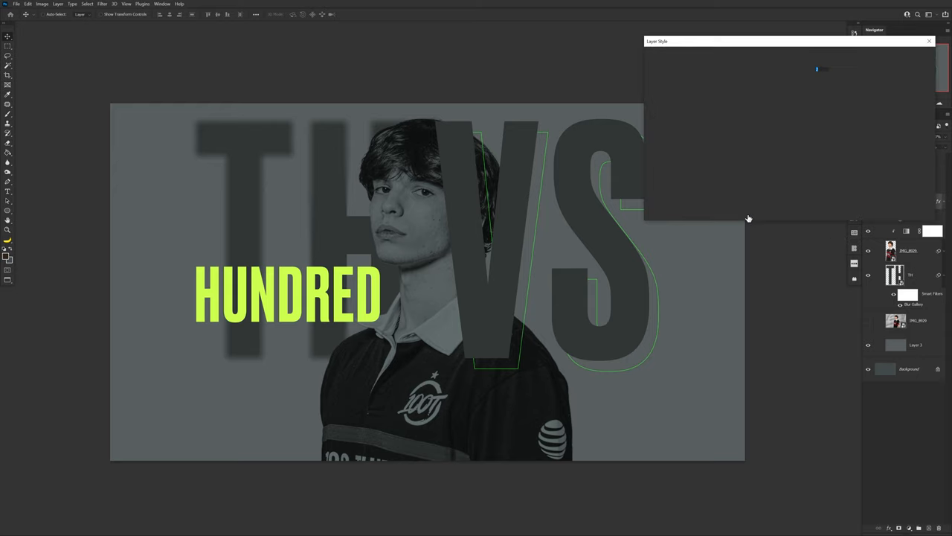
pyautogui.click(765, 122)
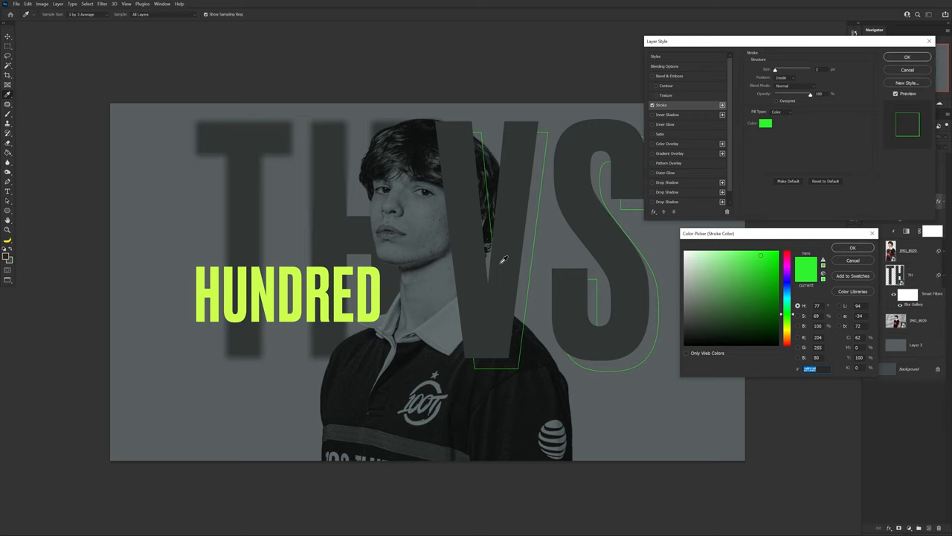
pyautogui.click(853, 247)
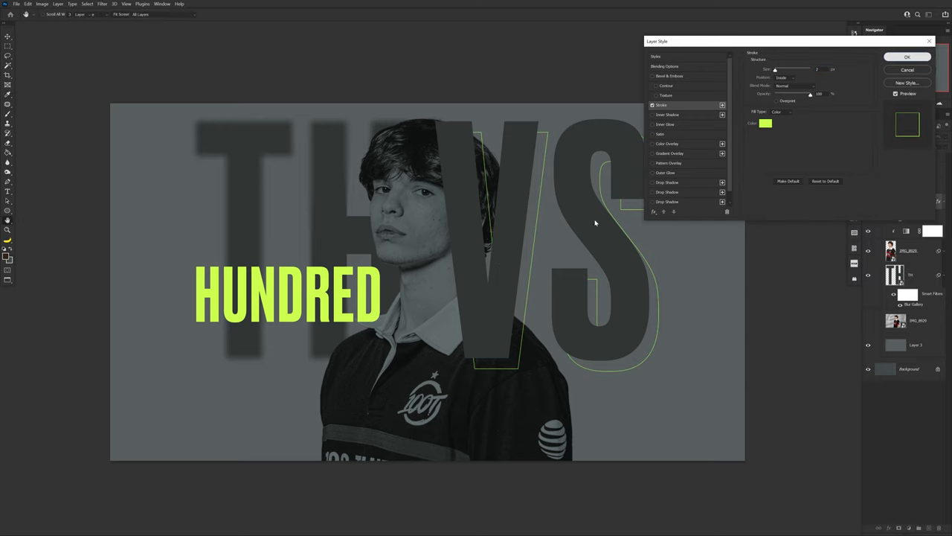
pyautogui.click(908, 57)
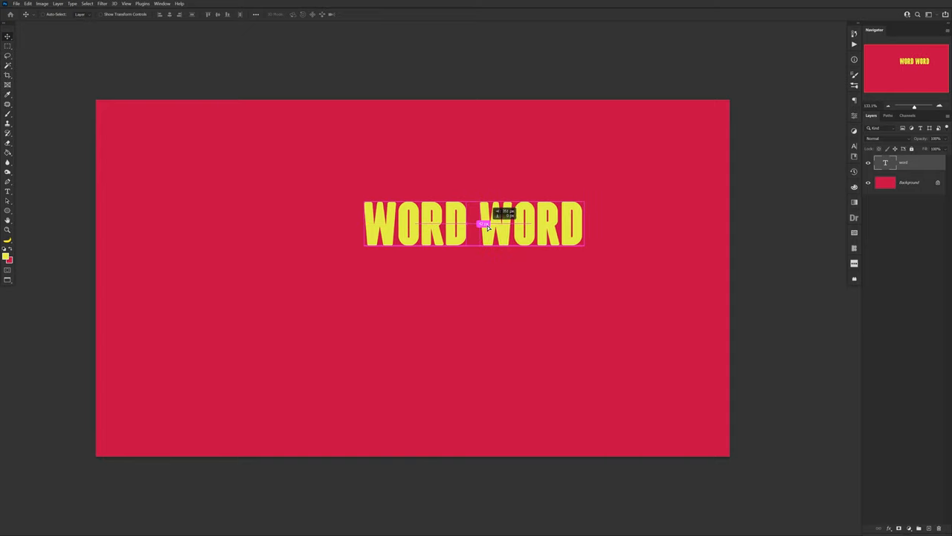
# Duplicate the yellow WORD text into four staggered rows and select the copies for merging.
pyautogui.moveTo(488, 223); pyautogui.dragTo(364, 223)
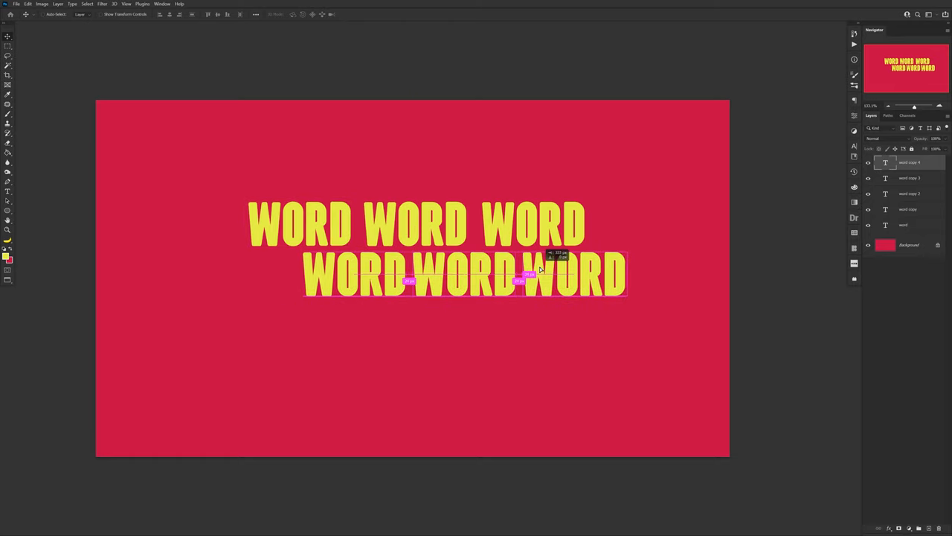
pyautogui.moveTo(464, 273); pyautogui.dragTo(241, 259)
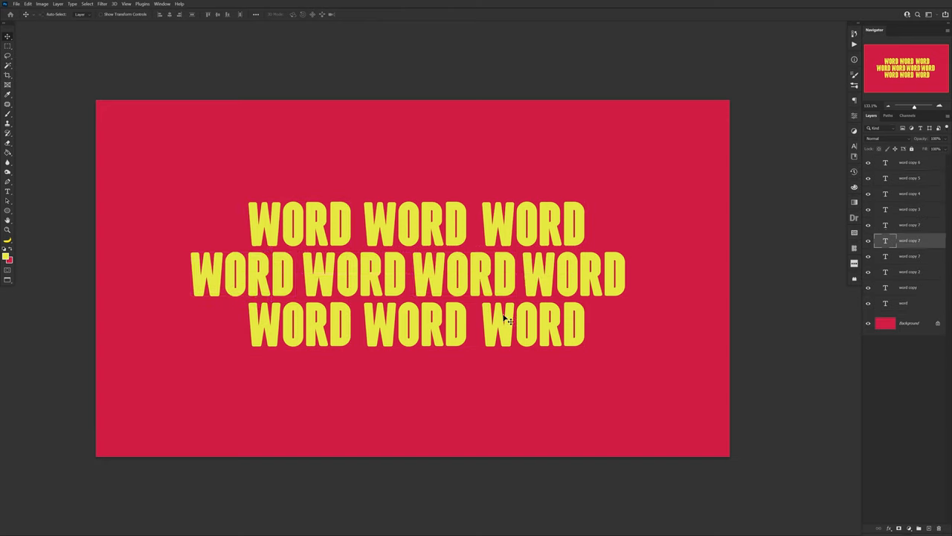
pyautogui.moveTo(506, 322); pyautogui.dragTo(450, 375)
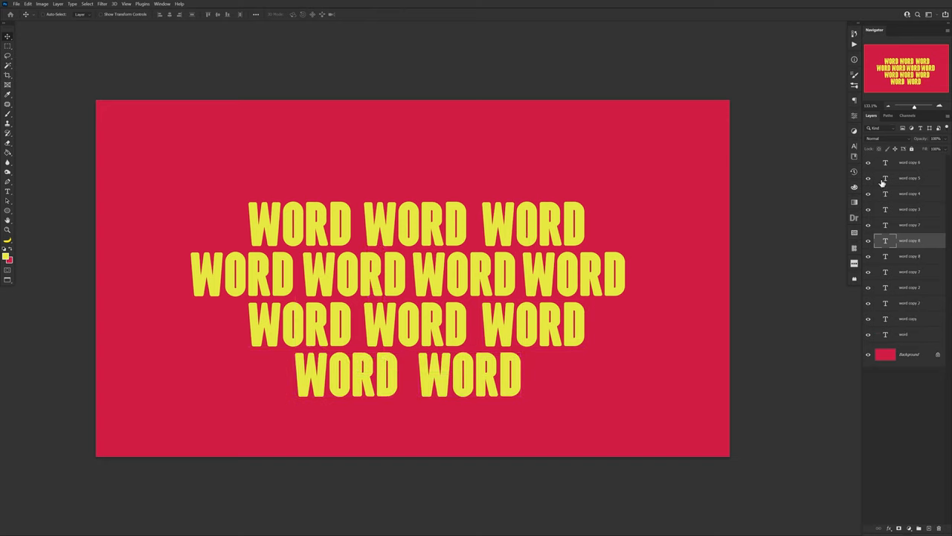
pyautogui.click(909, 162)
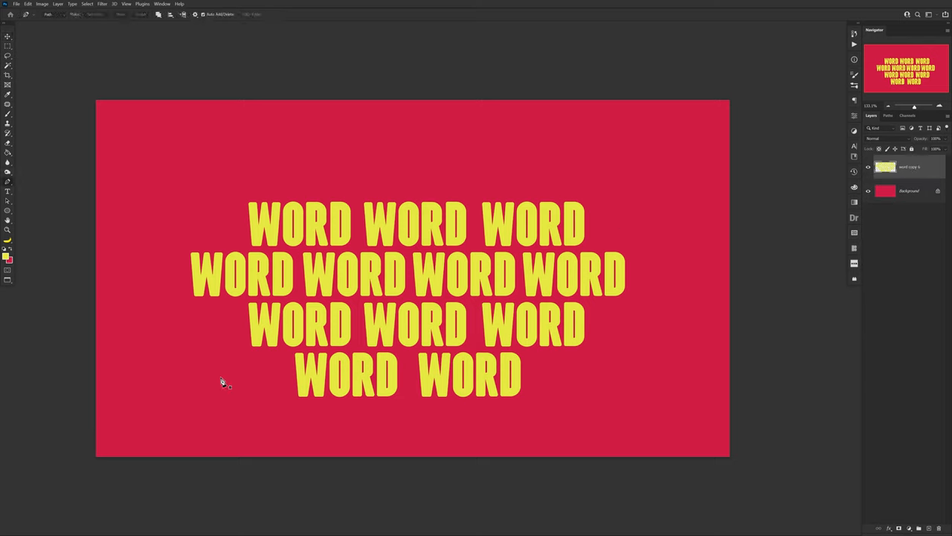
# Cut a triangular slice of the word pattern to its own layer via copy and commit its rotated placement.
pyautogui.click(220, 378)
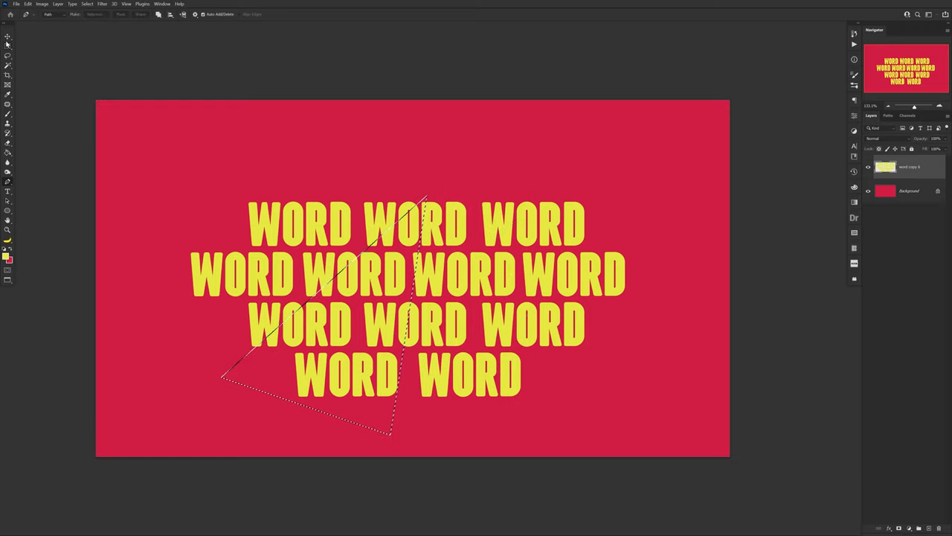
pyautogui.rightClick(473, 235)
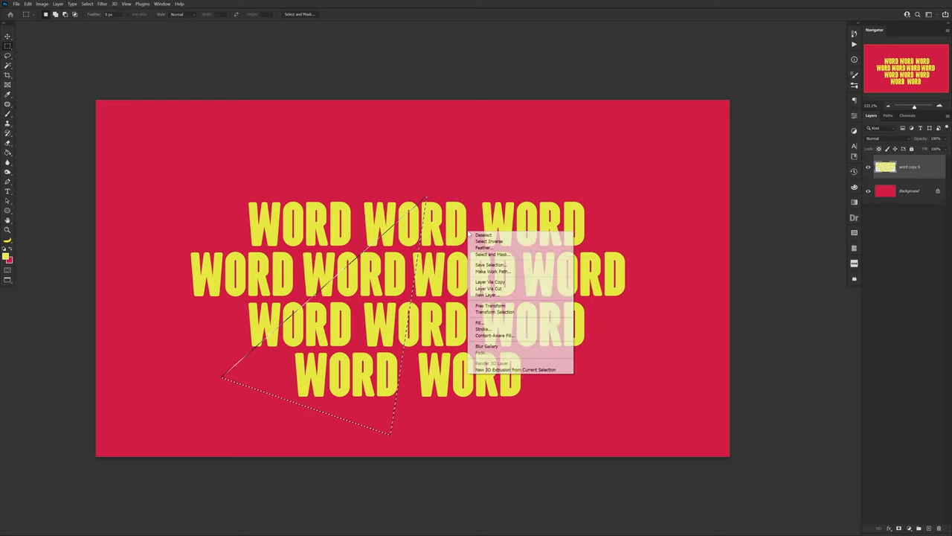
pyautogui.click(486, 295)
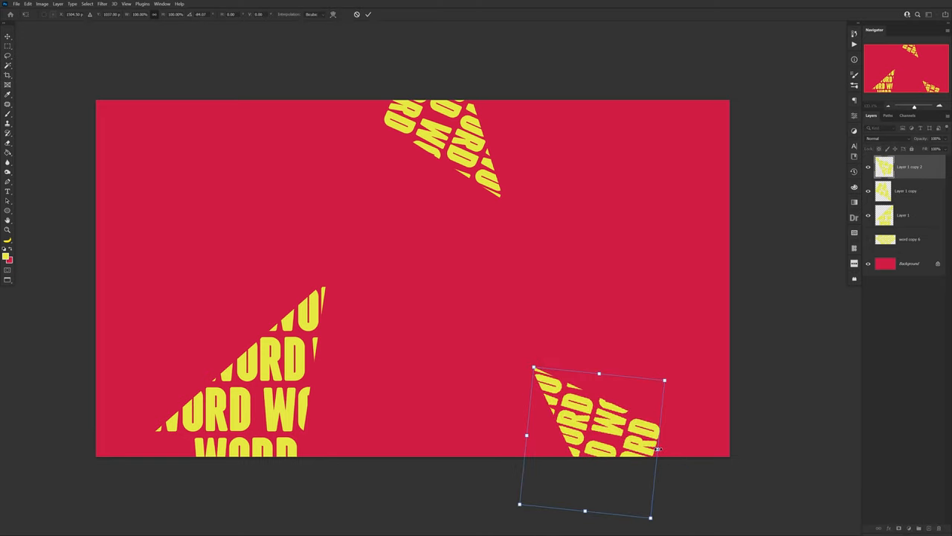
pyautogui.press('Return')
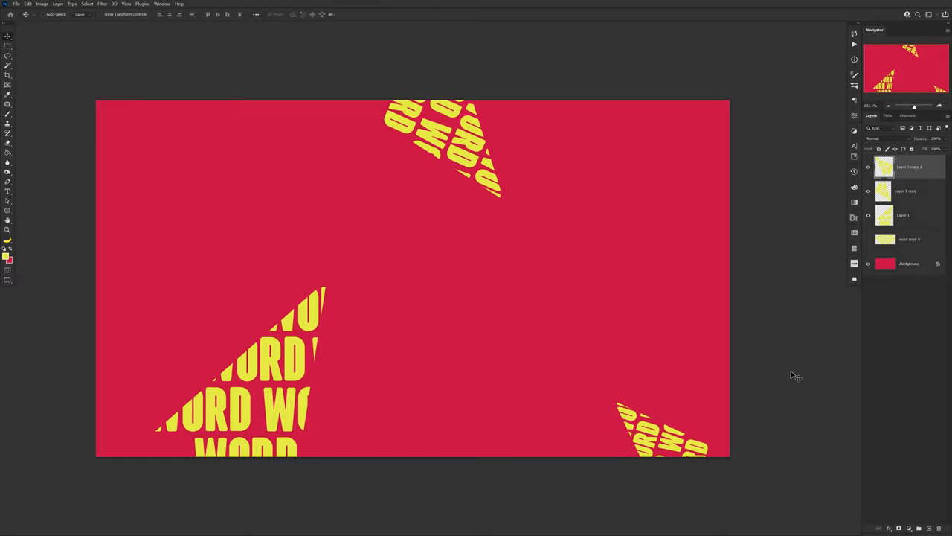